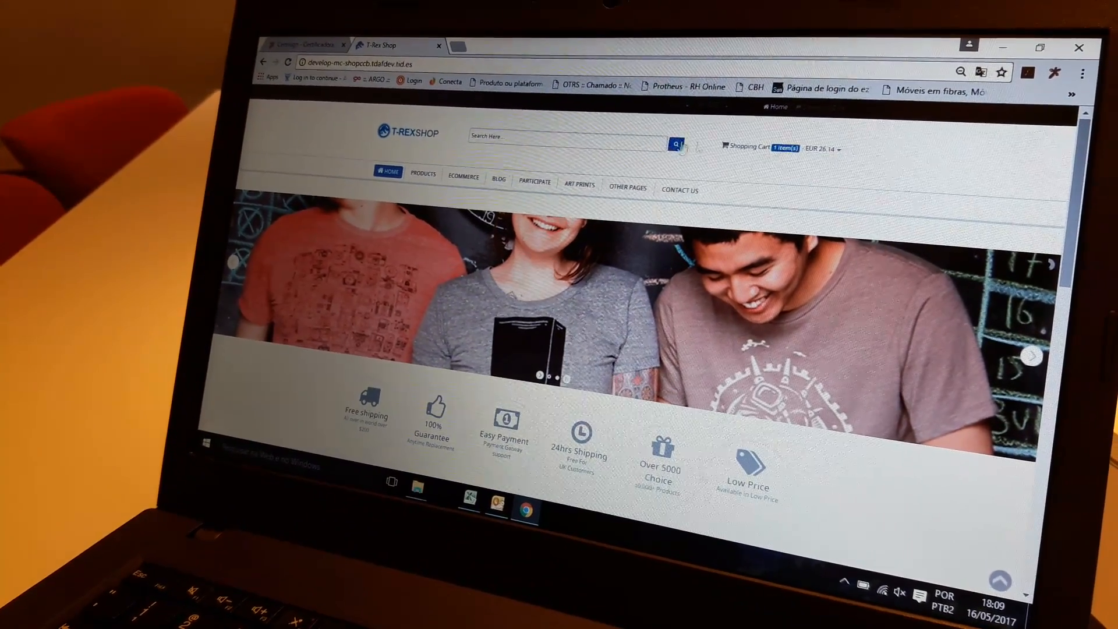
Check out the two Doctor Who shirts (EUR 50.28) and choose Login when prompted
{"action": "scroll", "scroll_direction": "down", "scroll_amount": 3}
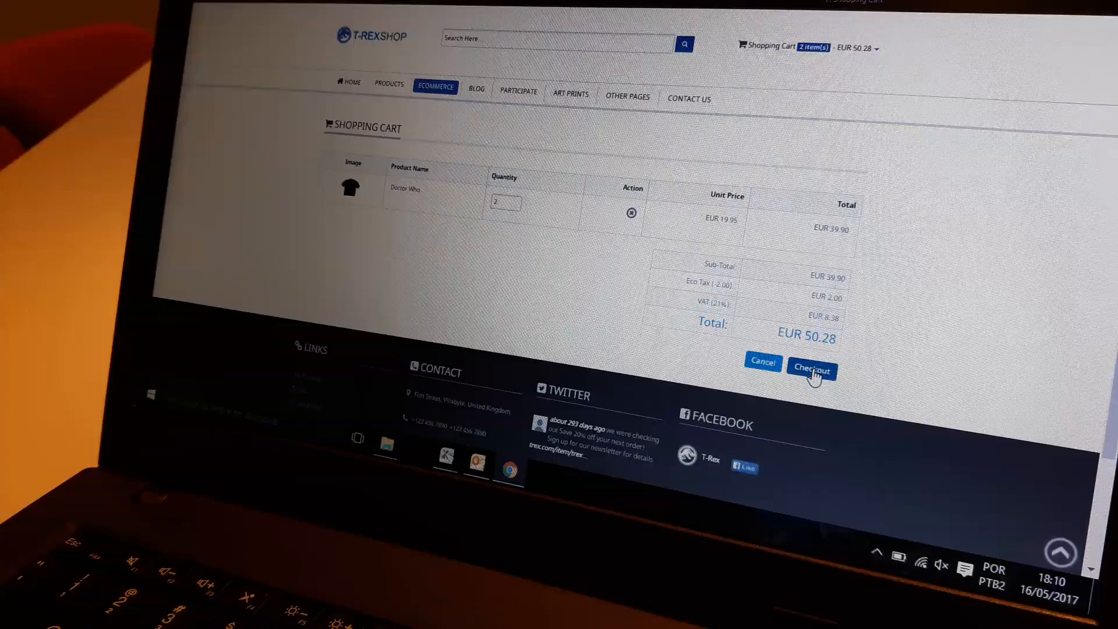
{"action": "left_click", "coordinate": [811, 368]}
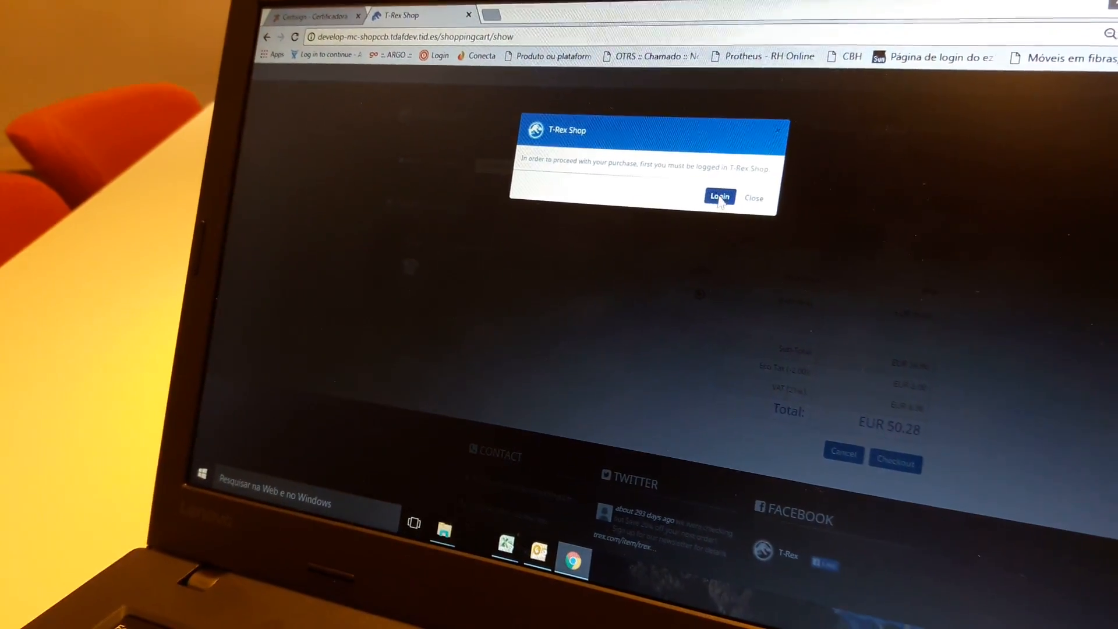
{"action": "left_click", "coordinate": [719, 198]}
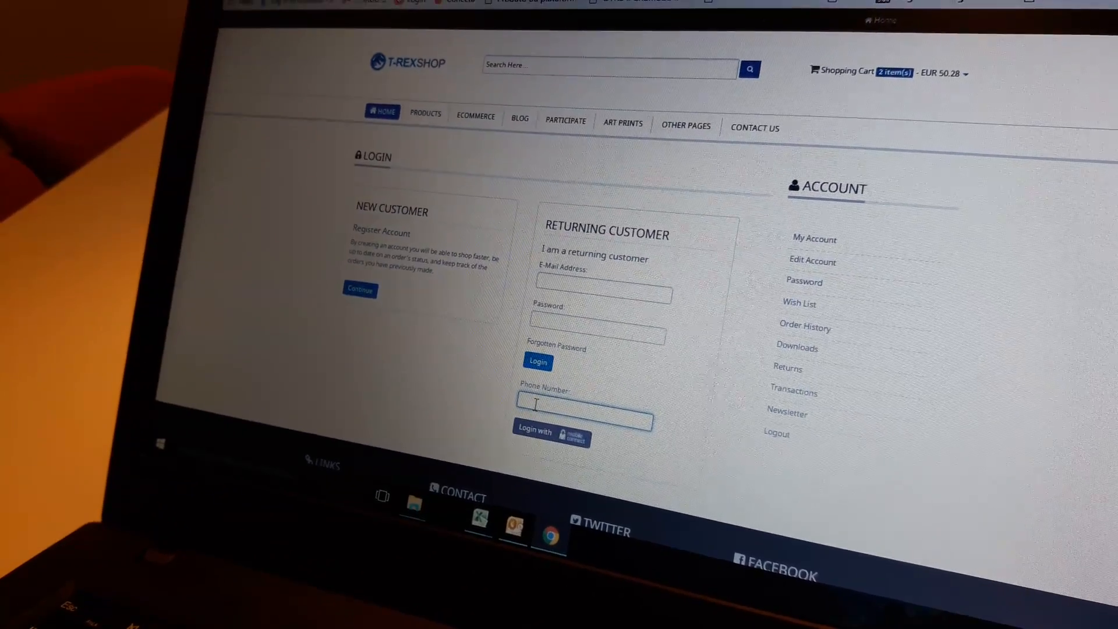
{"action": "type", "text": "+551"}
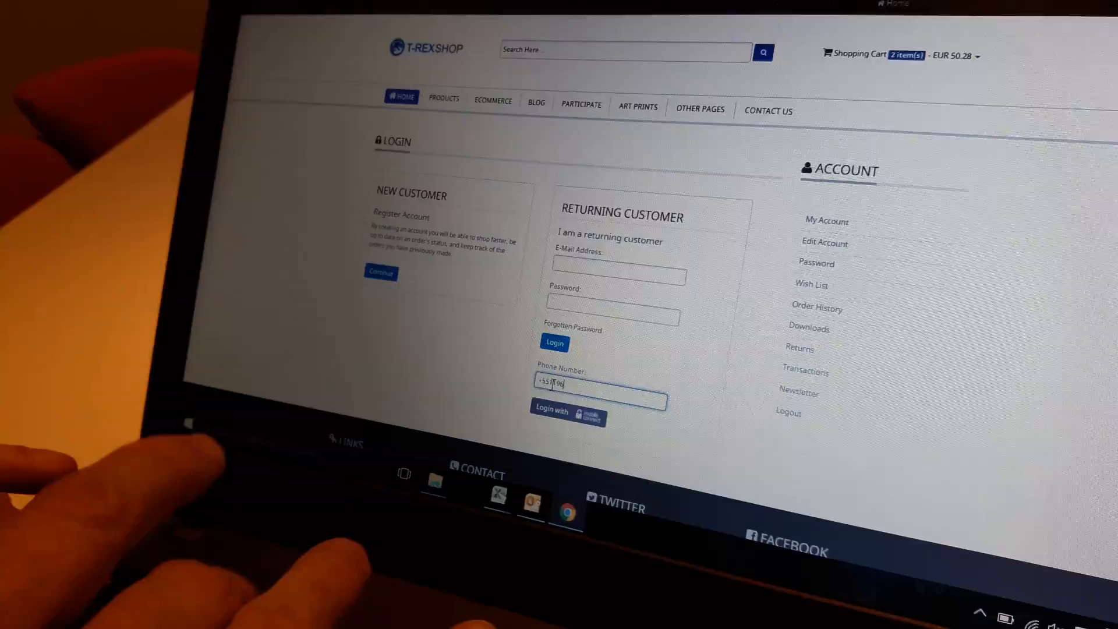
{"action": "type", "text": "96414146"}
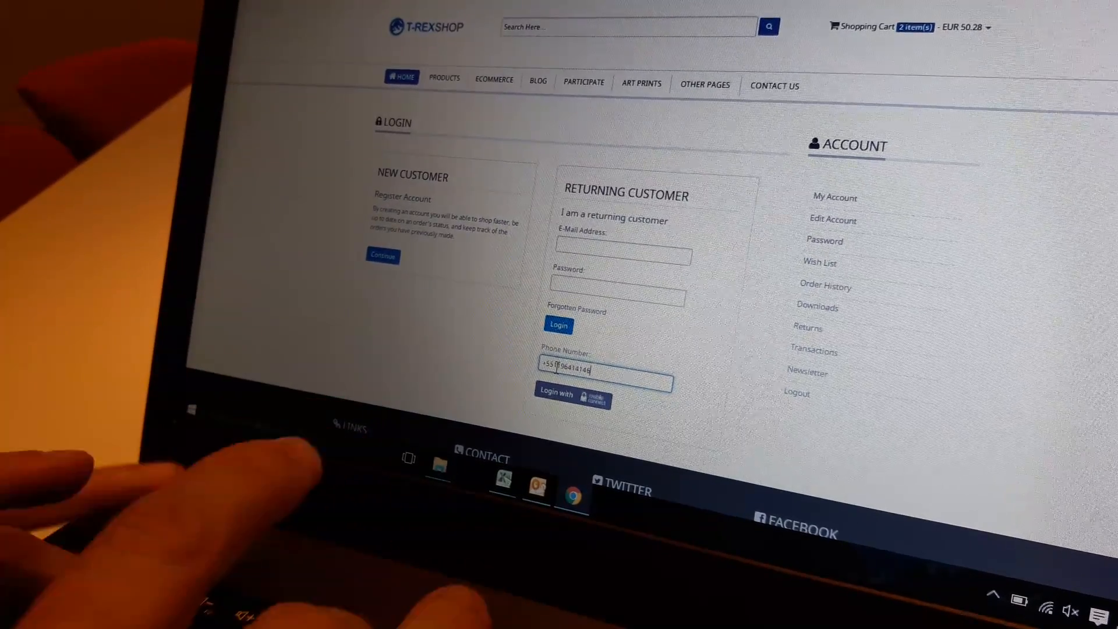